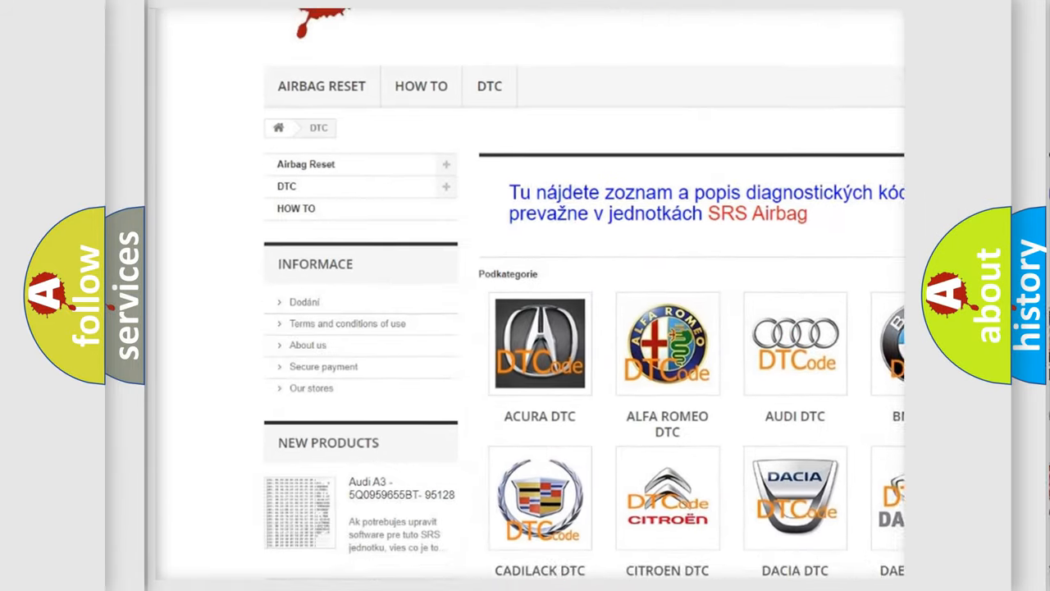
pyautogui.scroll(-3)
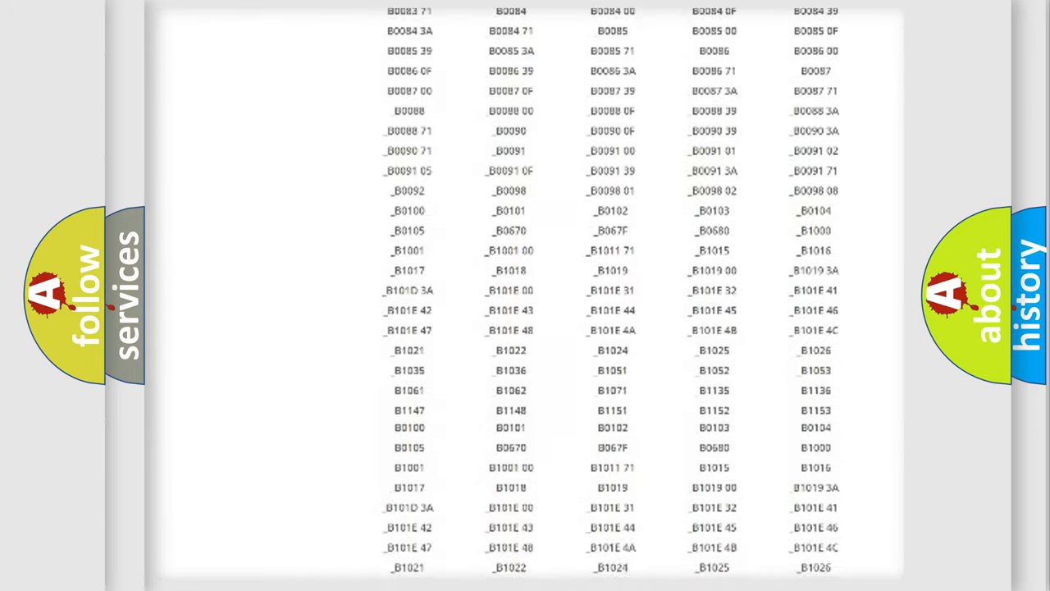
pyautogui.scroll(-3)
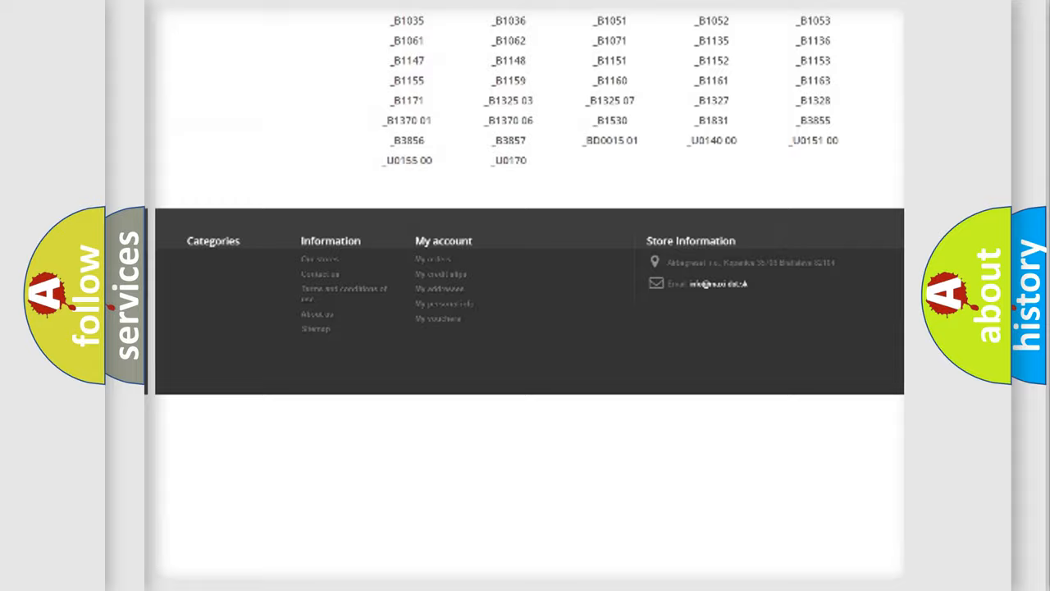